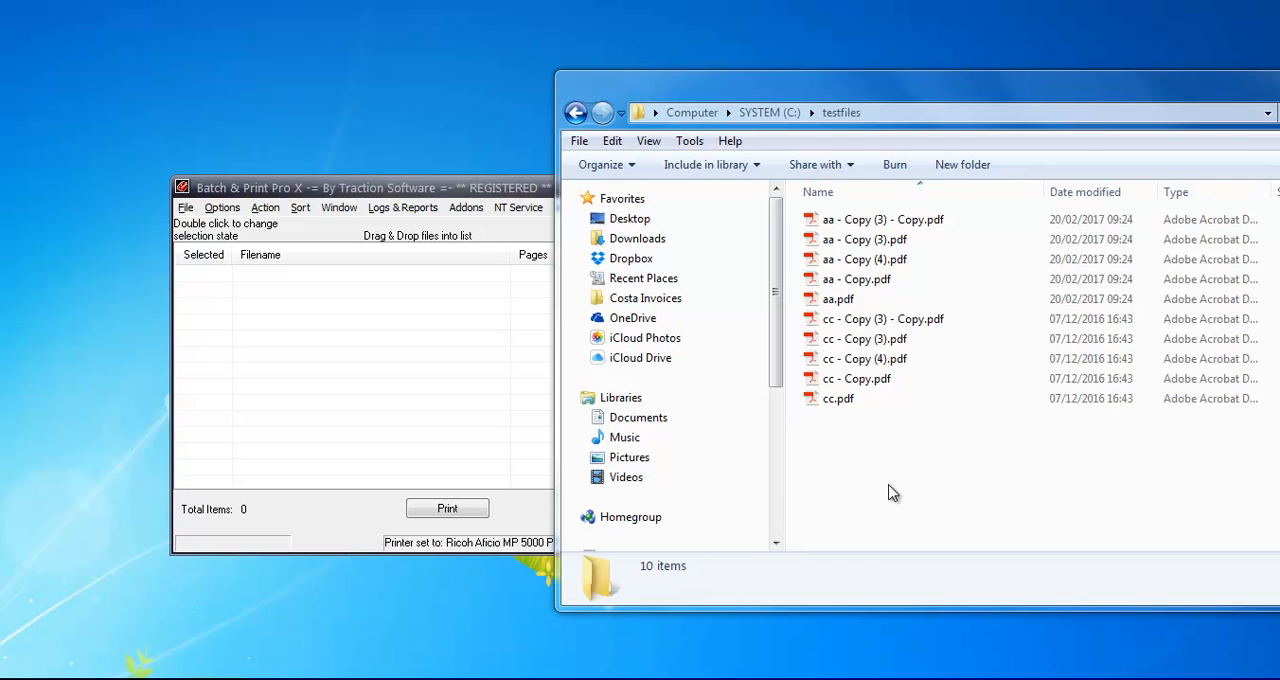
{"action": "mouse_move", "coordinate": [880, 472]}
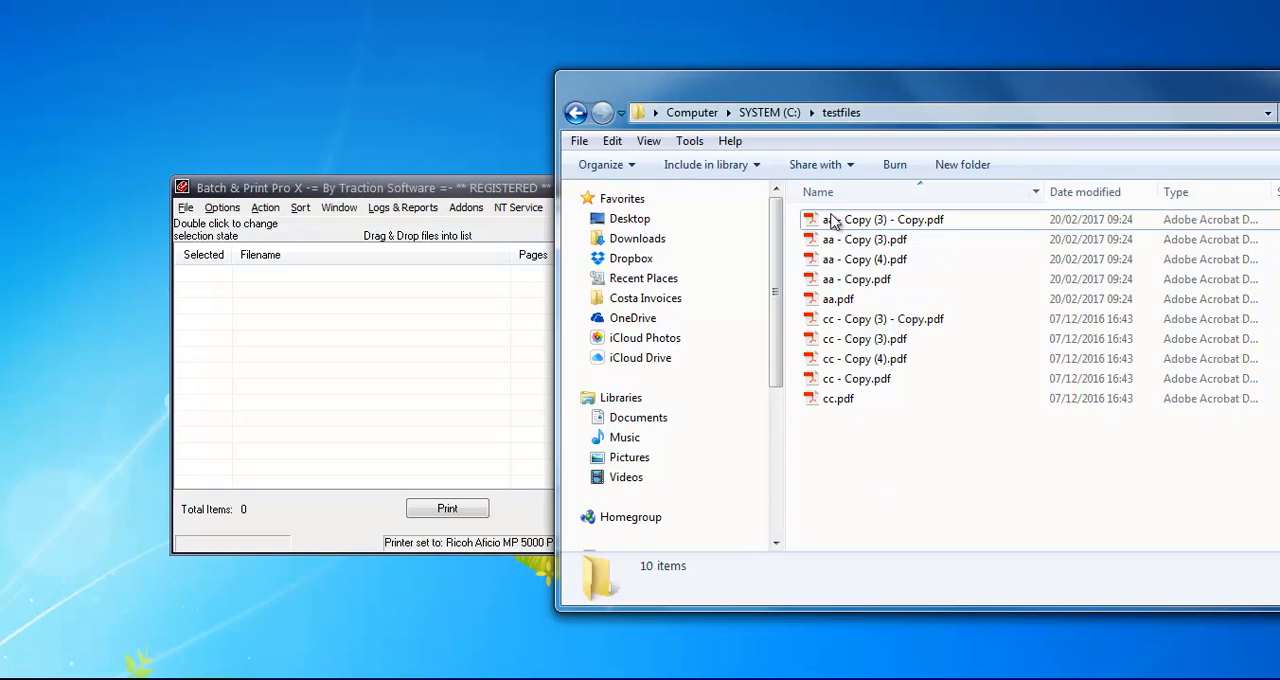
- Select all ten PDFs in the testfiles folder and drop them into the file list
{"action": "left_click", "coordinate": [612, 140]}
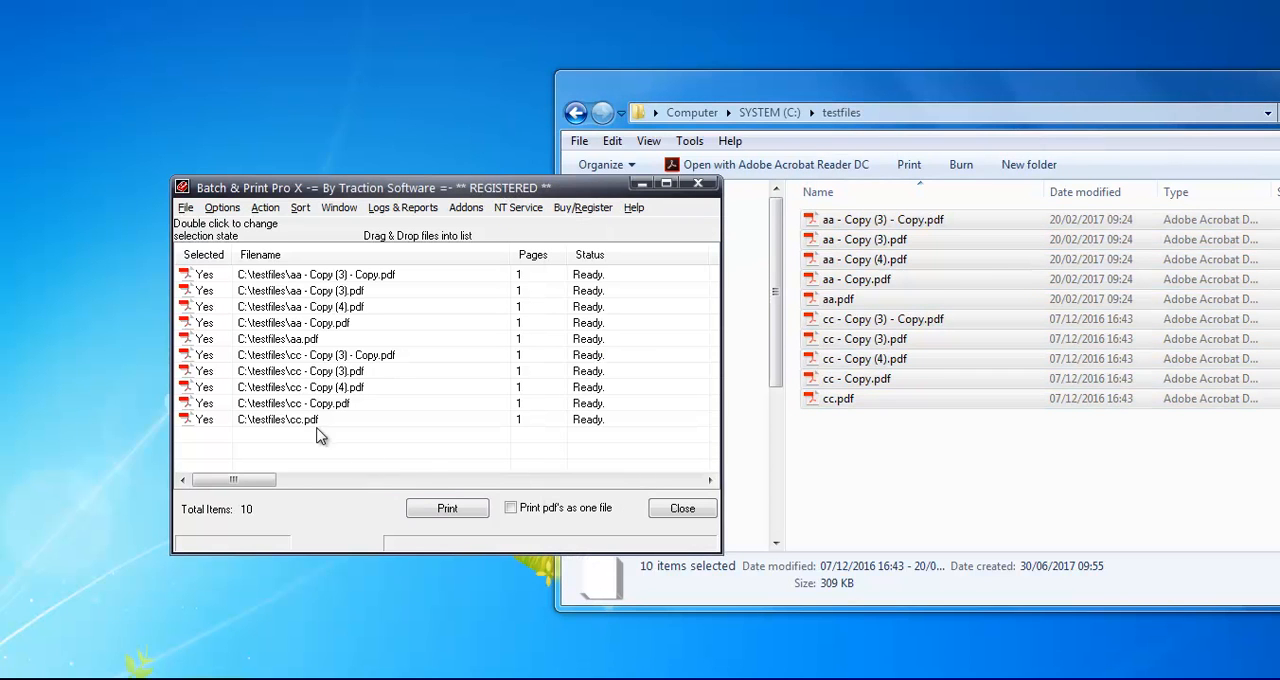
{"action": "mouse_move", "coordinate": [1010, 218]}
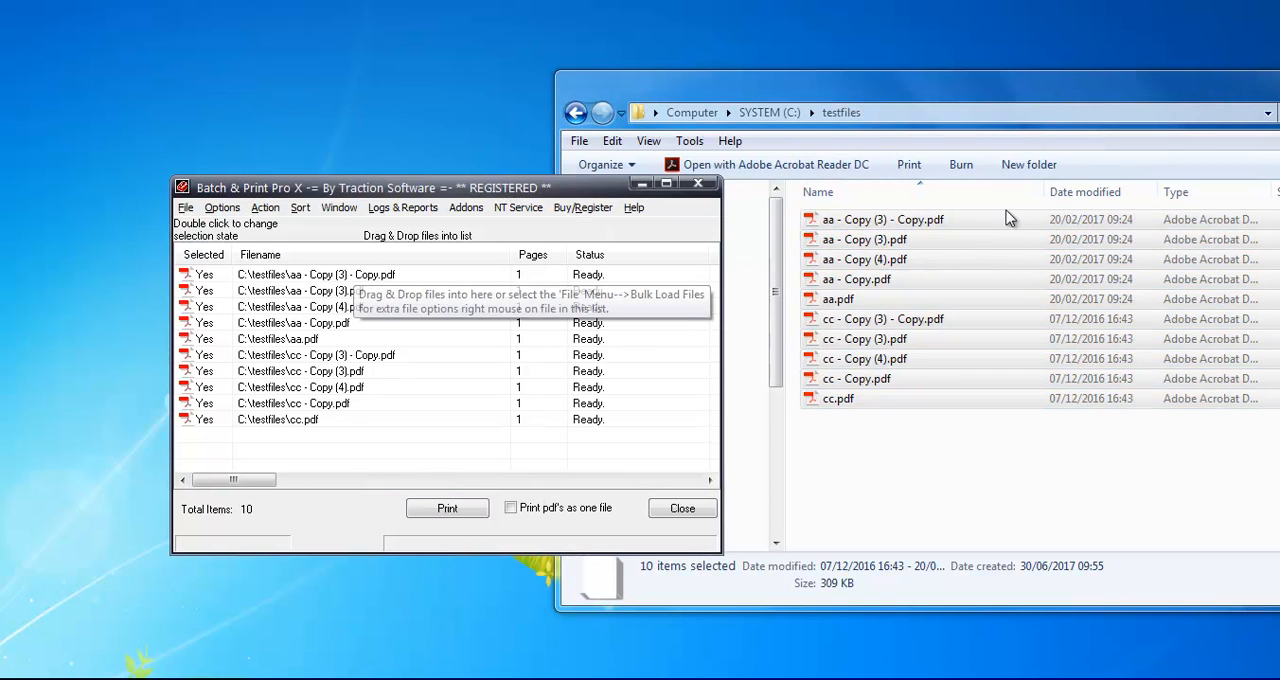
{"action": "mouse_move", "coordinate": [450, 496]}
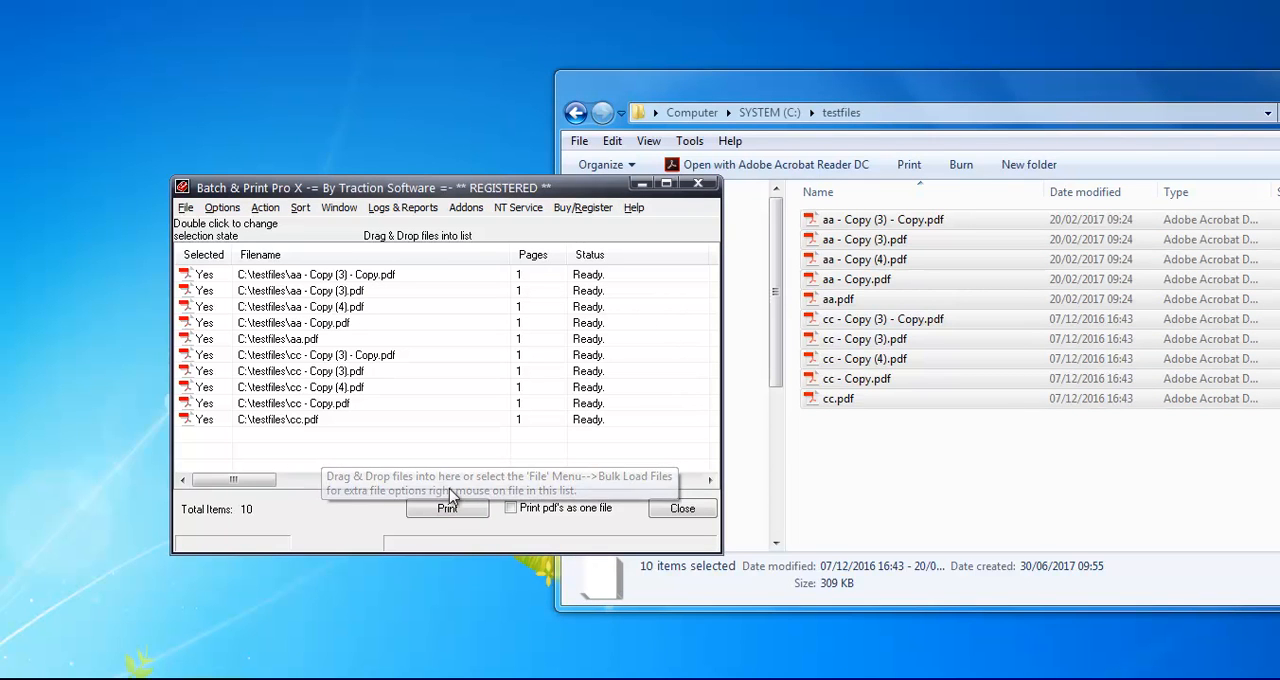
{"action": "mouse_move", "coordinate": [448, 508]}
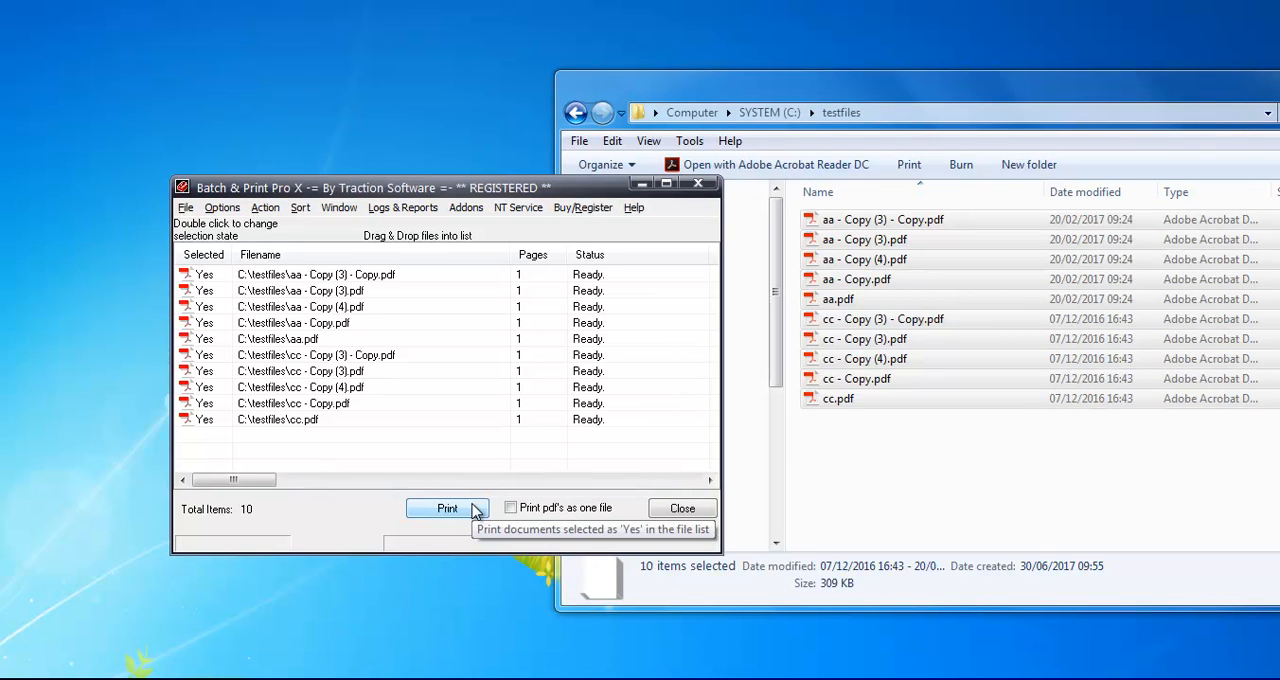
- Show the File menu with its file-adding, batch and printing commands
{"action": "left_click", "coordinate": [184, 206]}
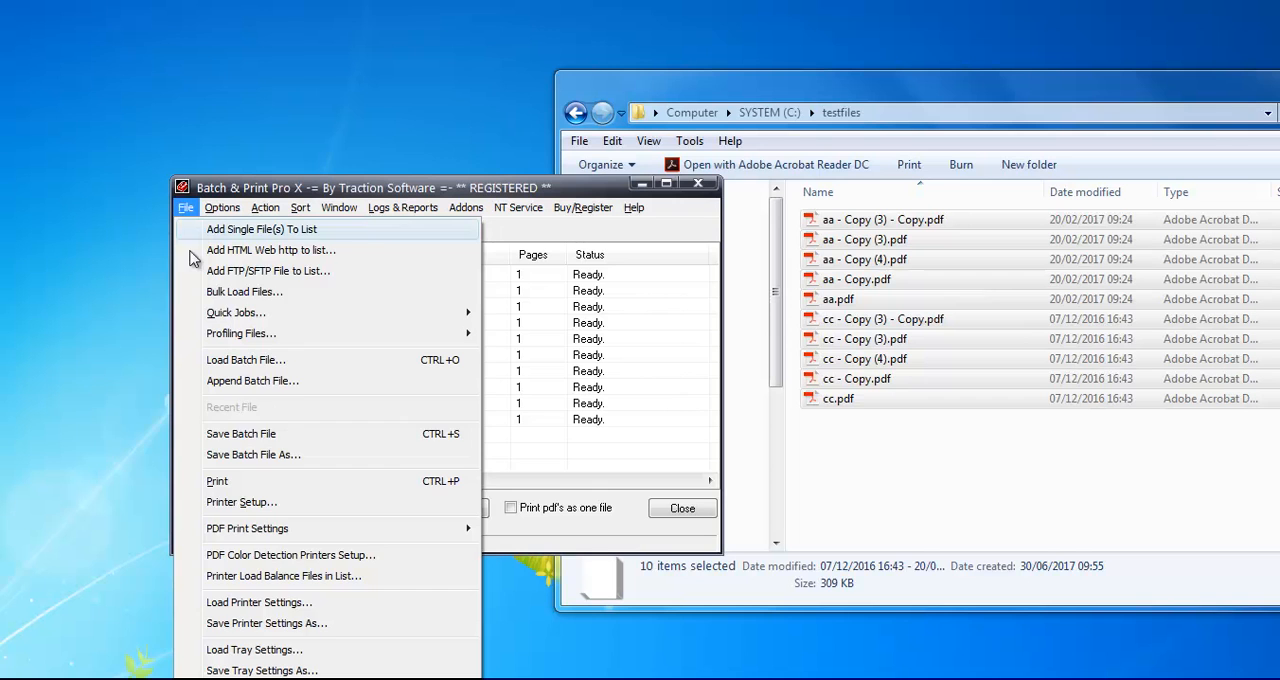
{"action": "left_click", "coordinate": [240, 502]}
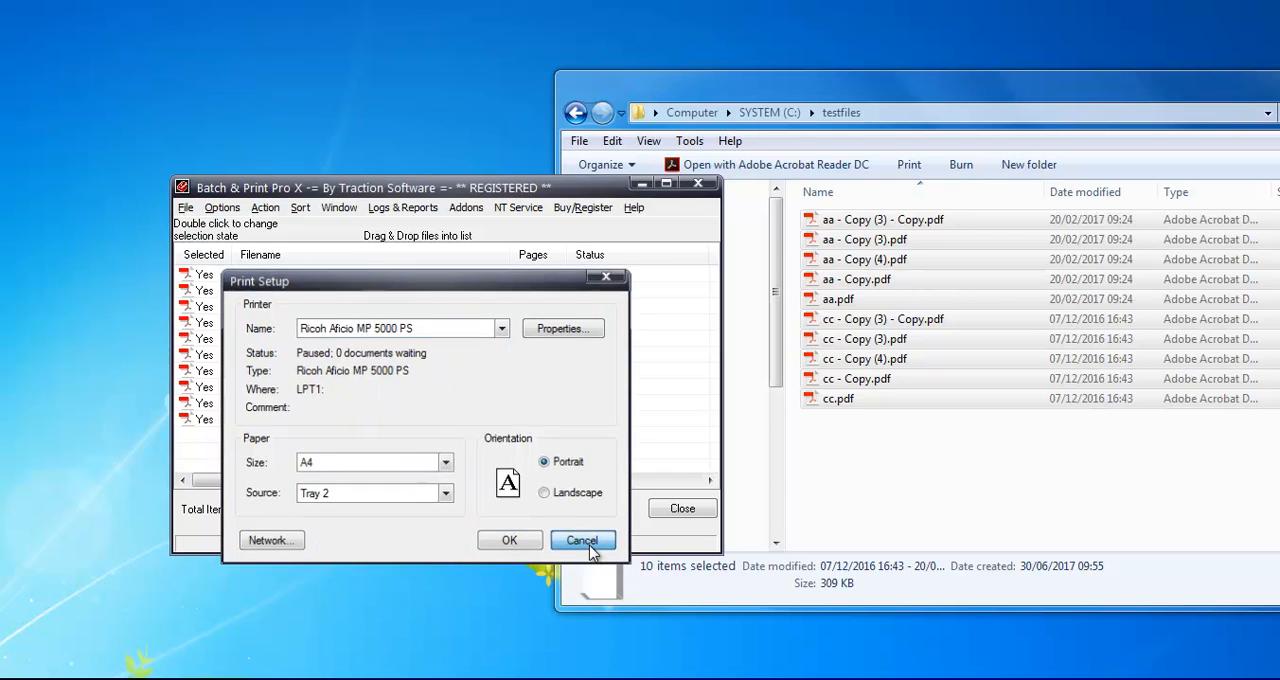
{"action": "left_click", "coordinate": [582, 540]}
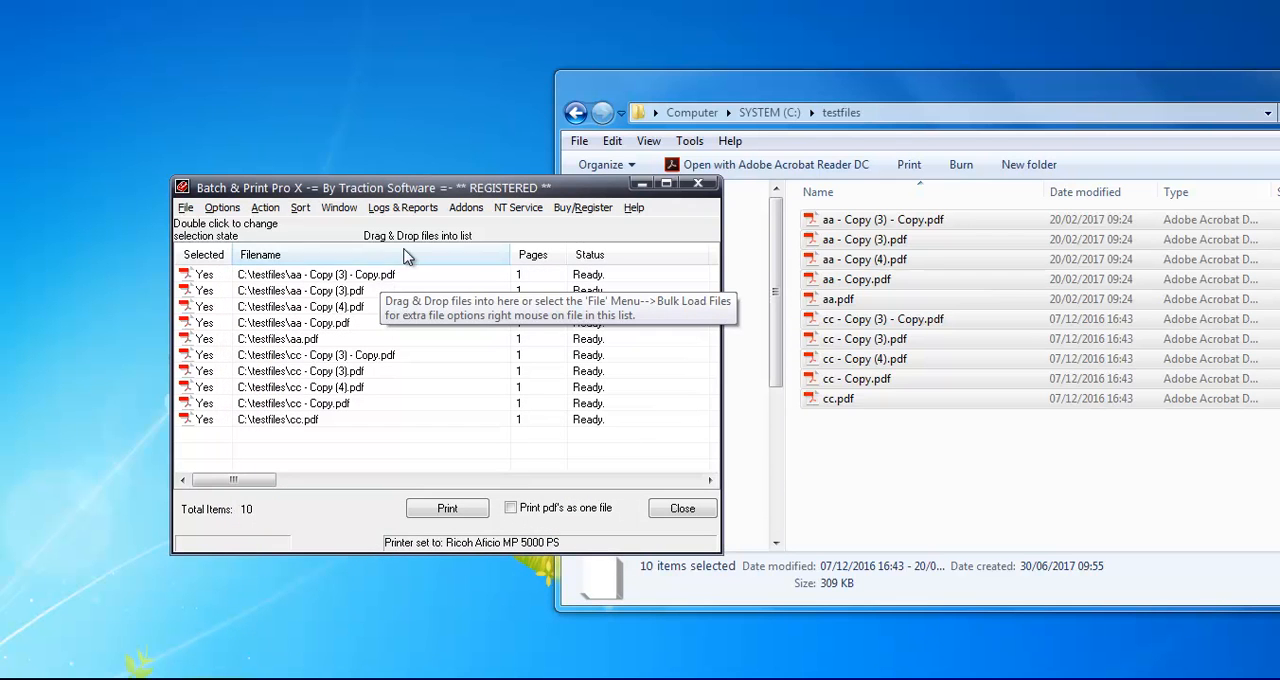
{"action": "left_click", "coordinate": [300, 206]}
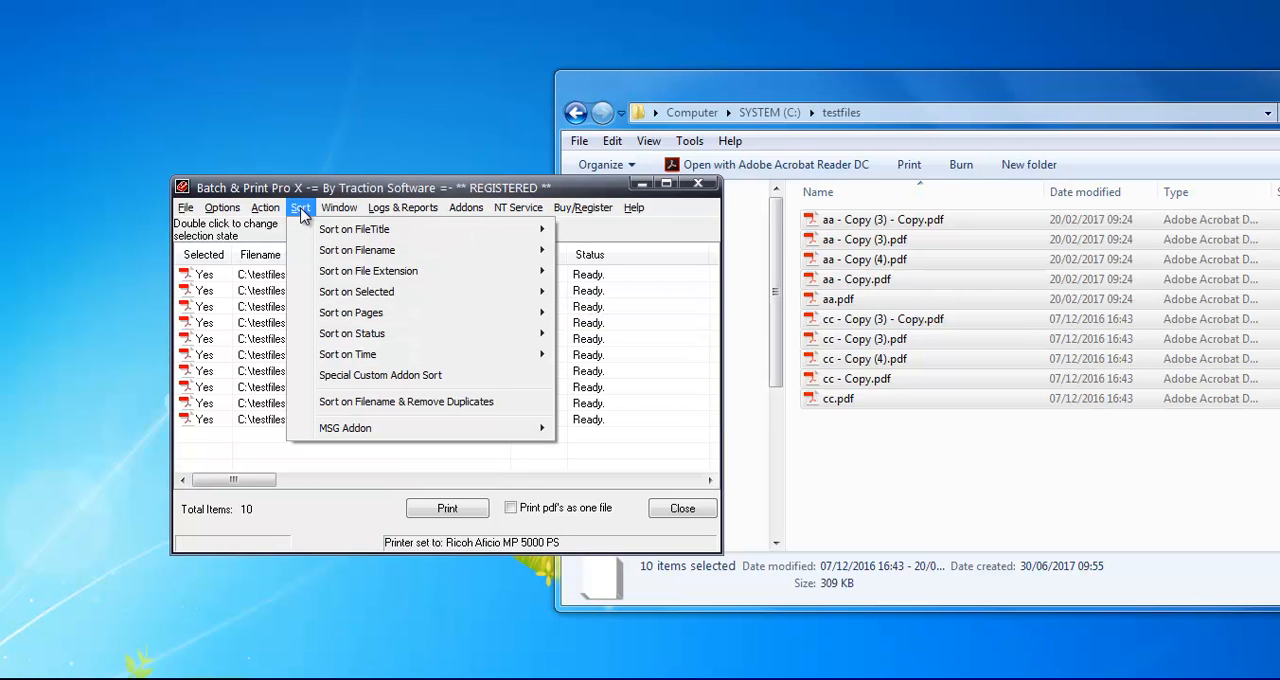
{"action": "mouse_move", "coordinate": [356, 230]}
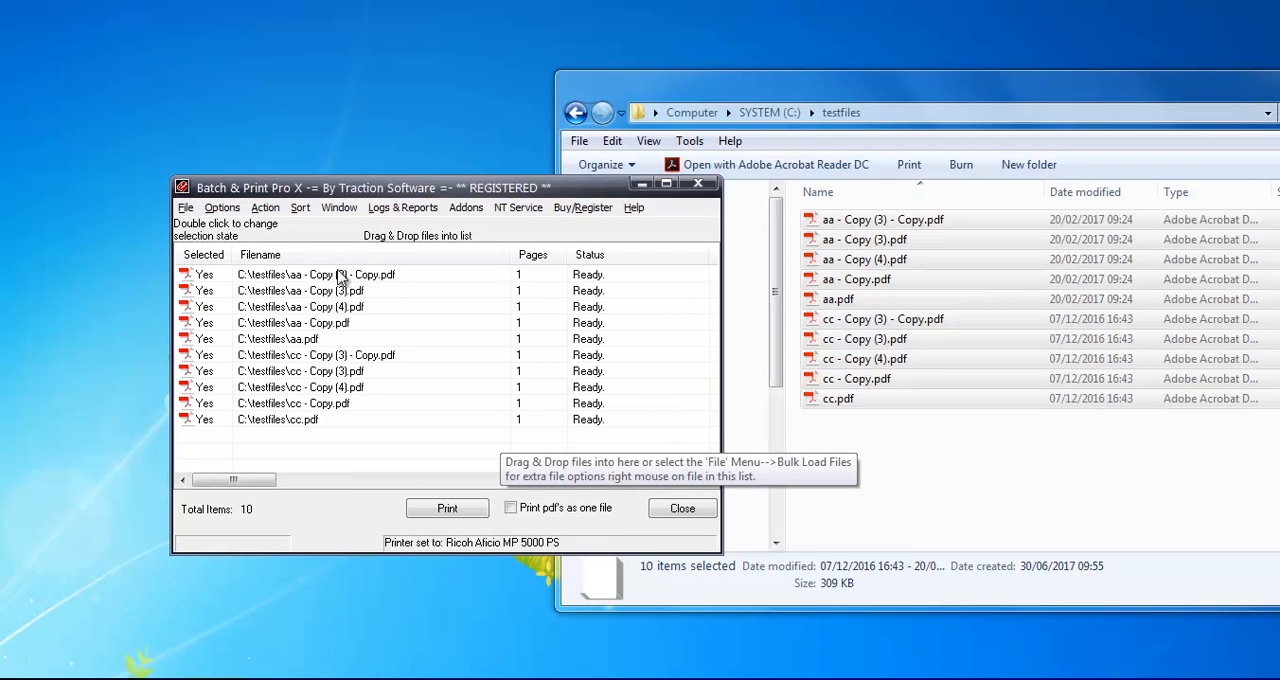
- Move aa.pdf below cc - Copy.pdf and send the three aa copy files to the end of the list
{"action": "left_click", "coordinate": [276, 338]}
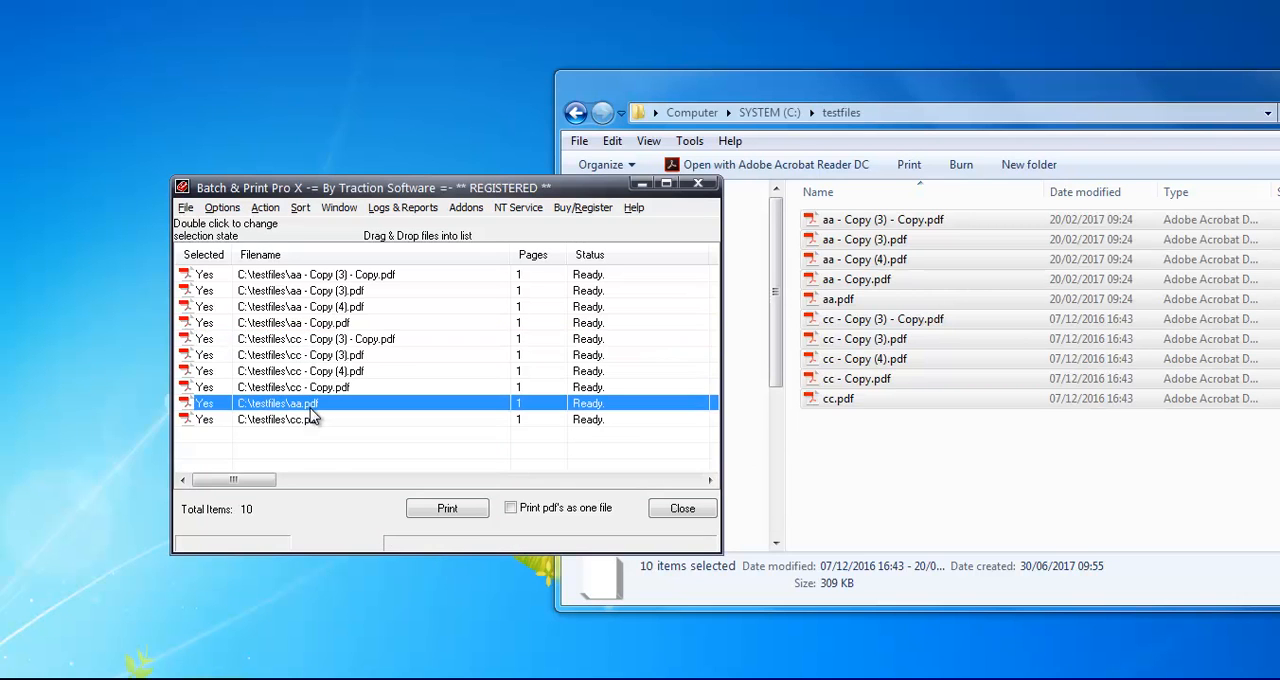
{"action": "left_click", "coordinate": [300, 404]}
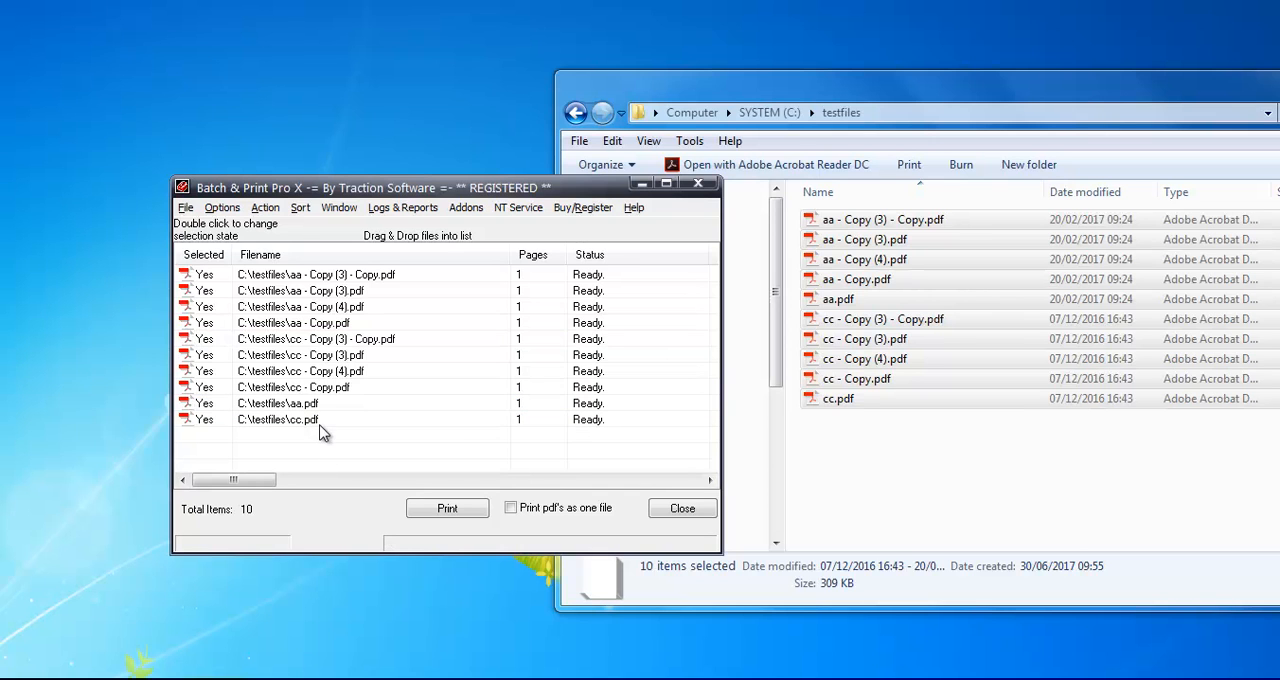
{"action": "left_click", "coordinate": [316, 274]}
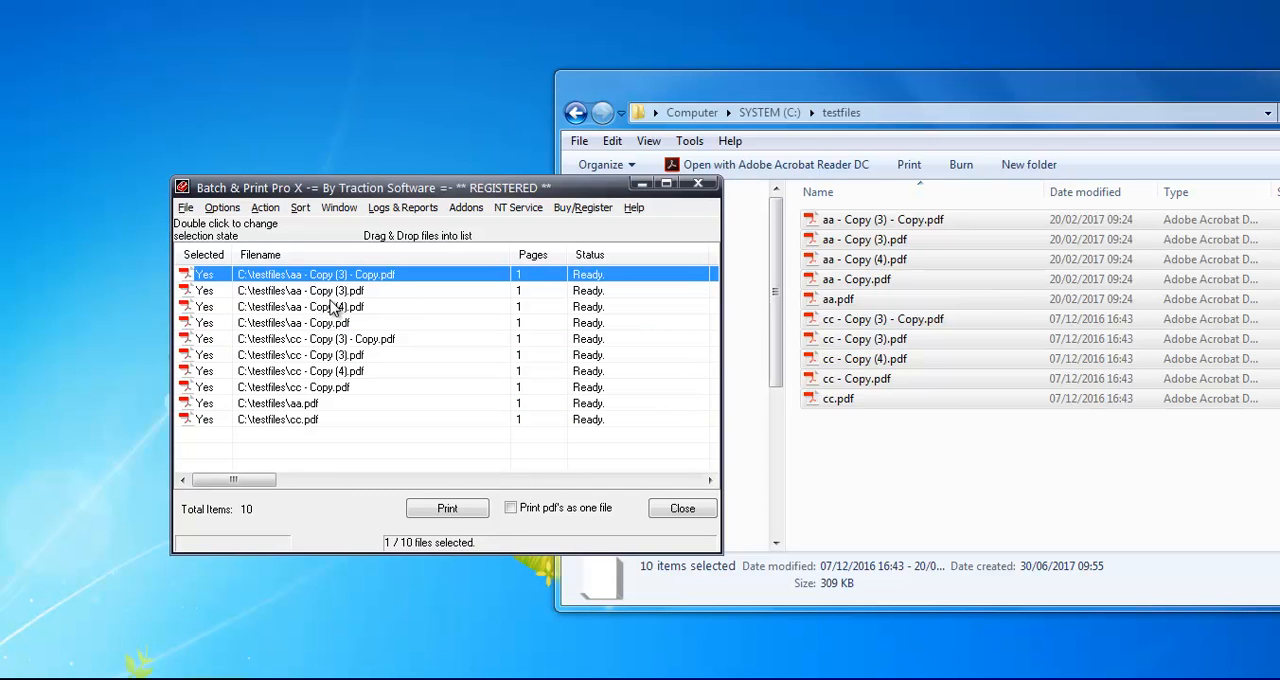
{"action": "left_click", "coordinate": [300, 306]}
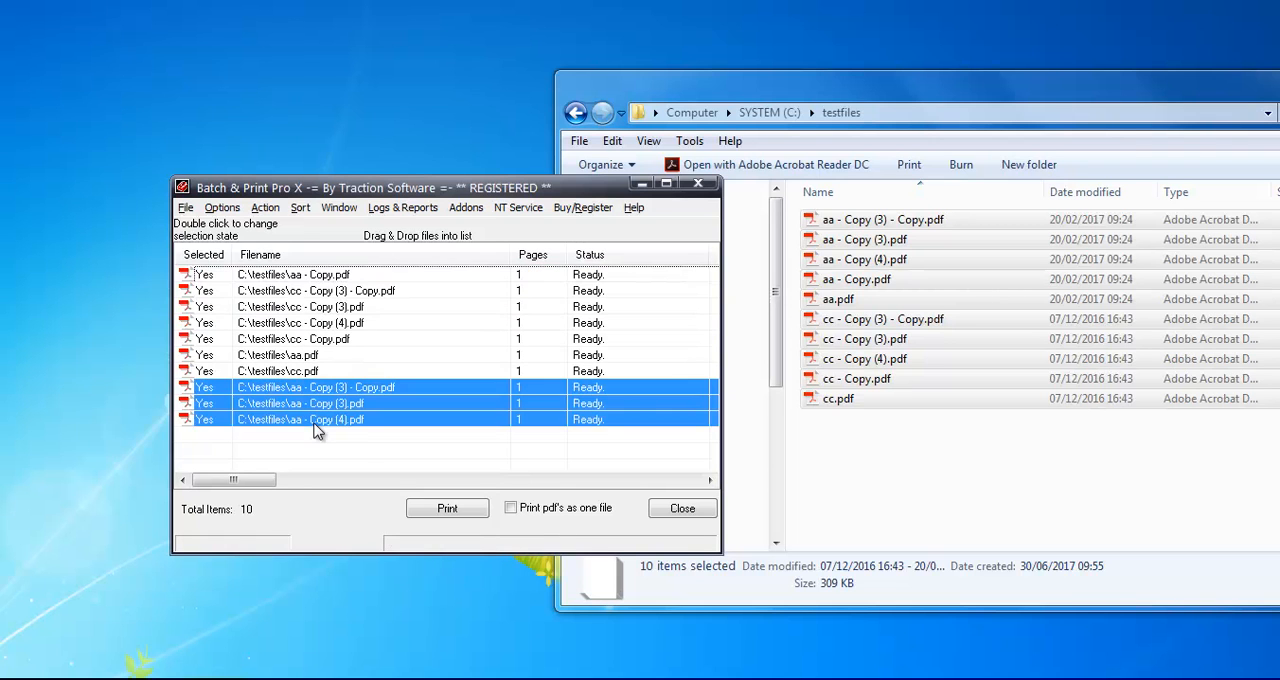
{"action": "left_click", "coordinate": [584, 450]}
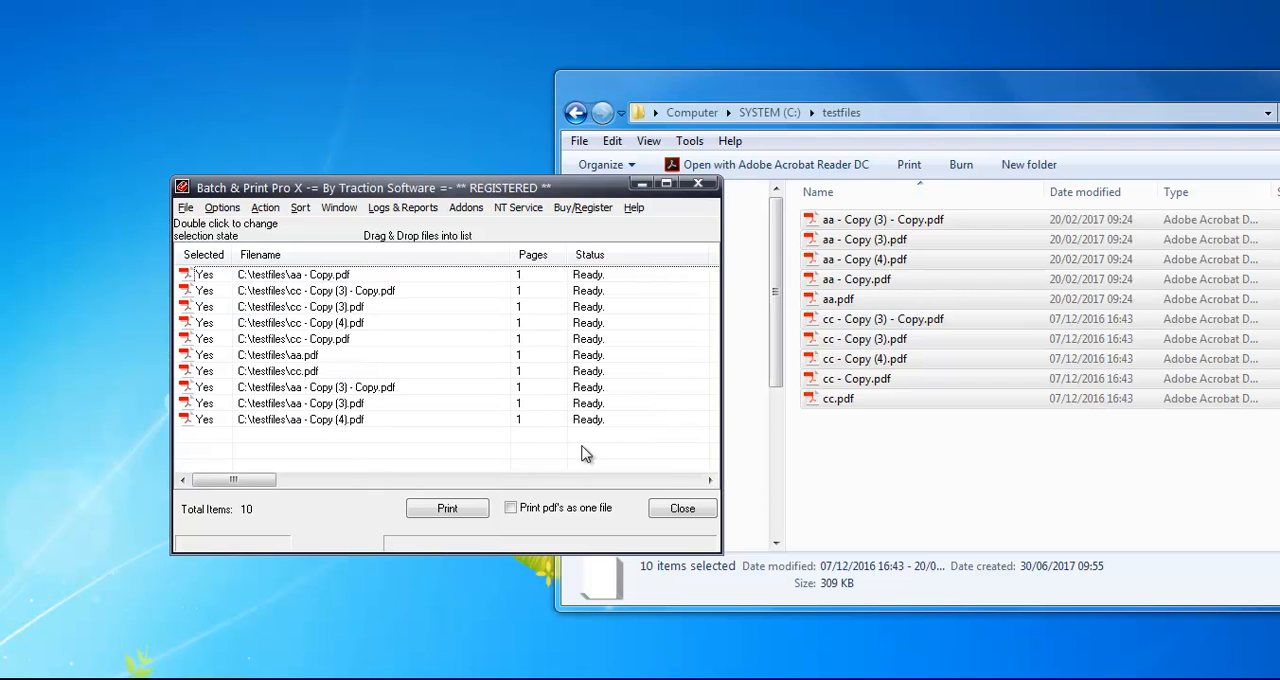
{"action": "left_click", "coordinate": [448, 508]}
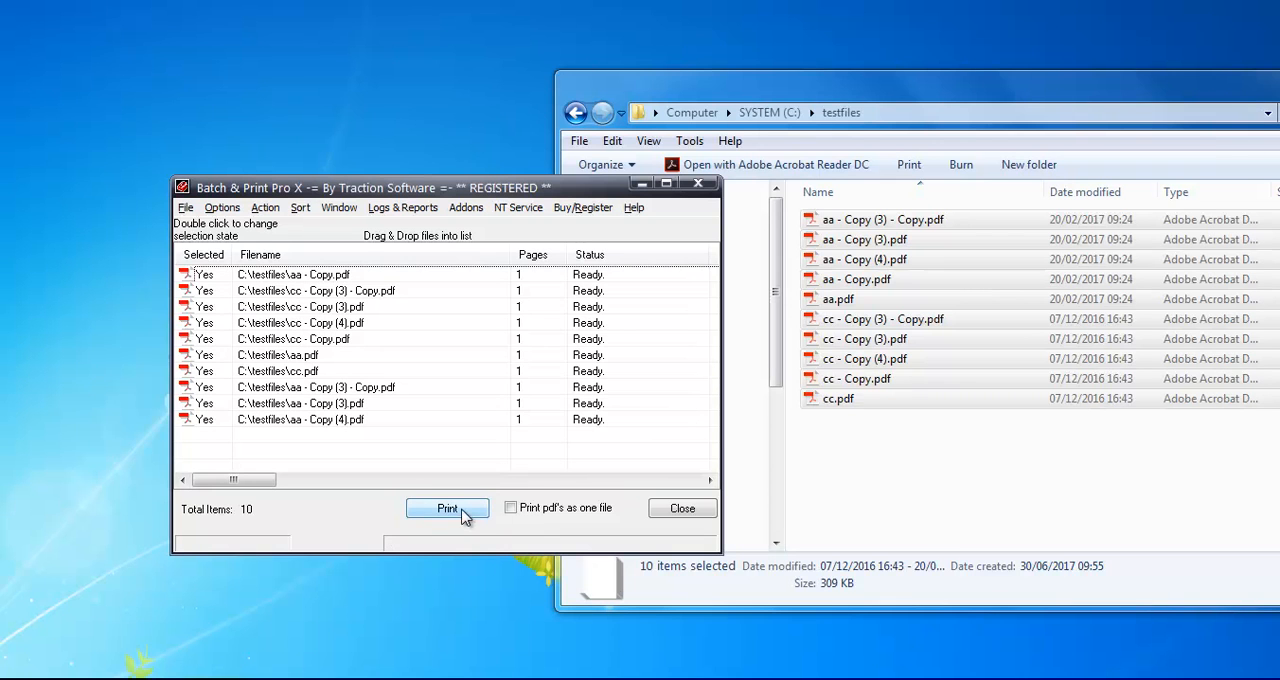
- Print the ten files and sort the Ricoh queue by Submitted to confirm the new order
{"action": "left_click", "coordinate": [448, 508]}
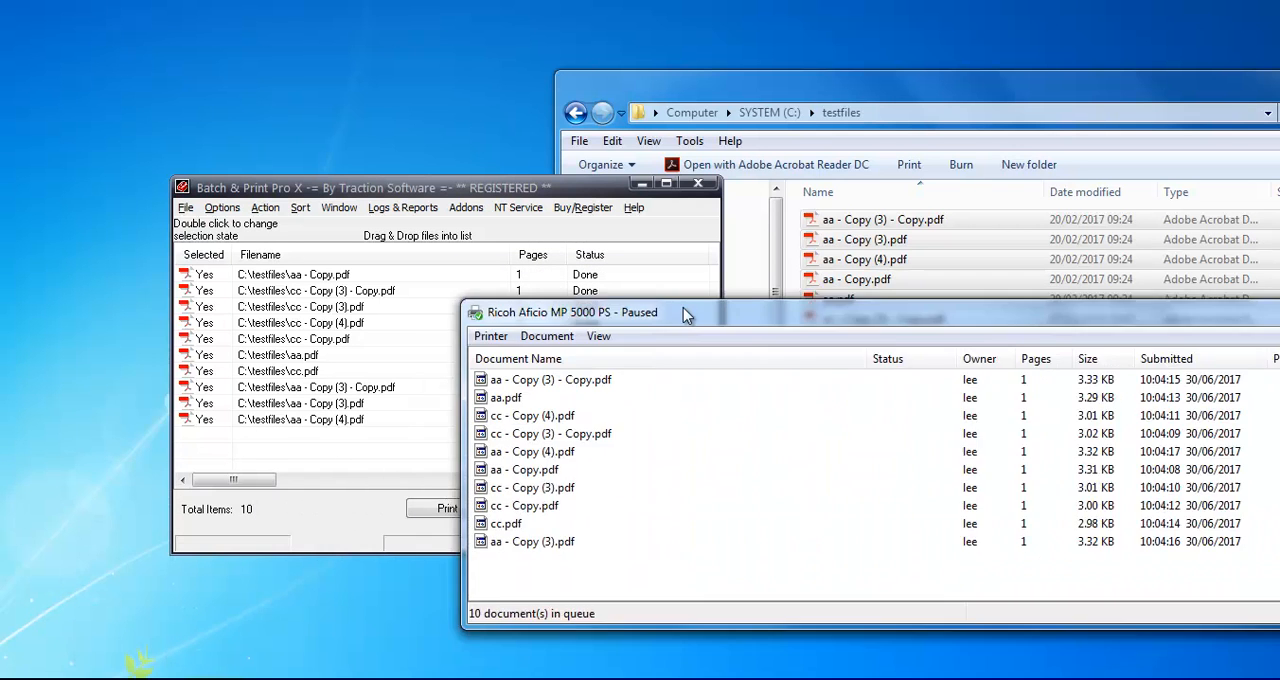
{"action": "left_click_drag", "start_coordinate": [684, 312], "coordinate": [524, 276]}
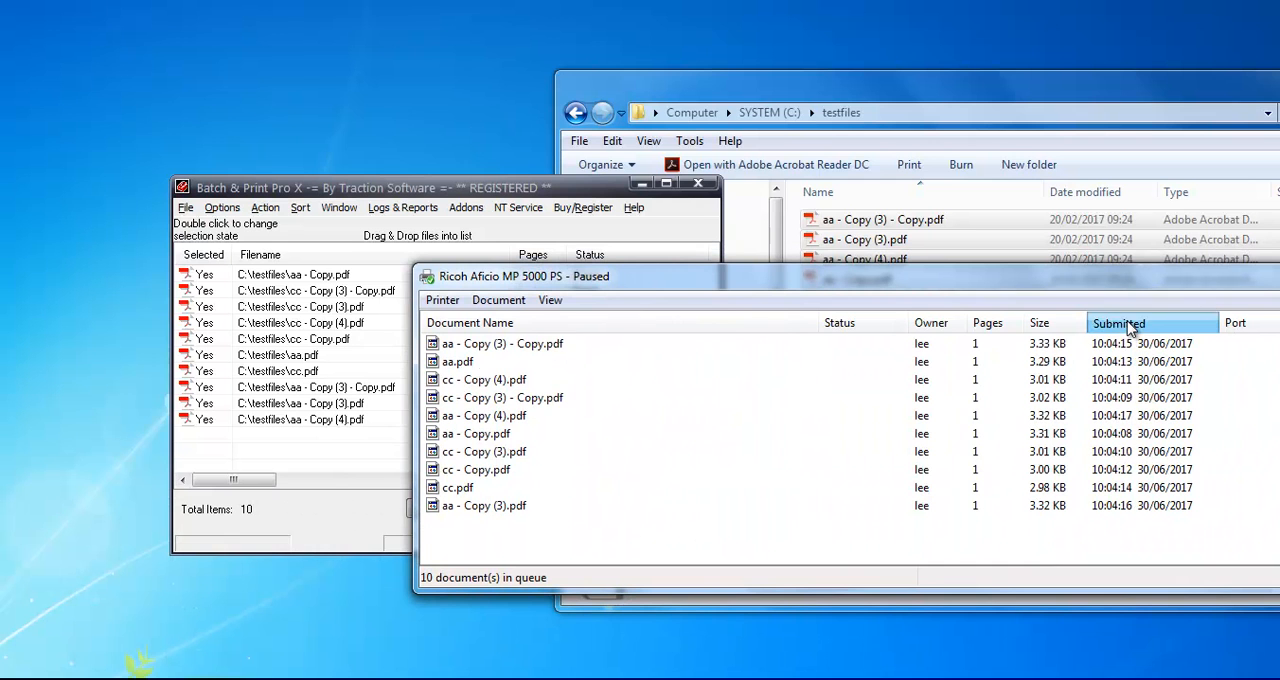
{"action": "left_click", "coordinate": [1116, 322]}
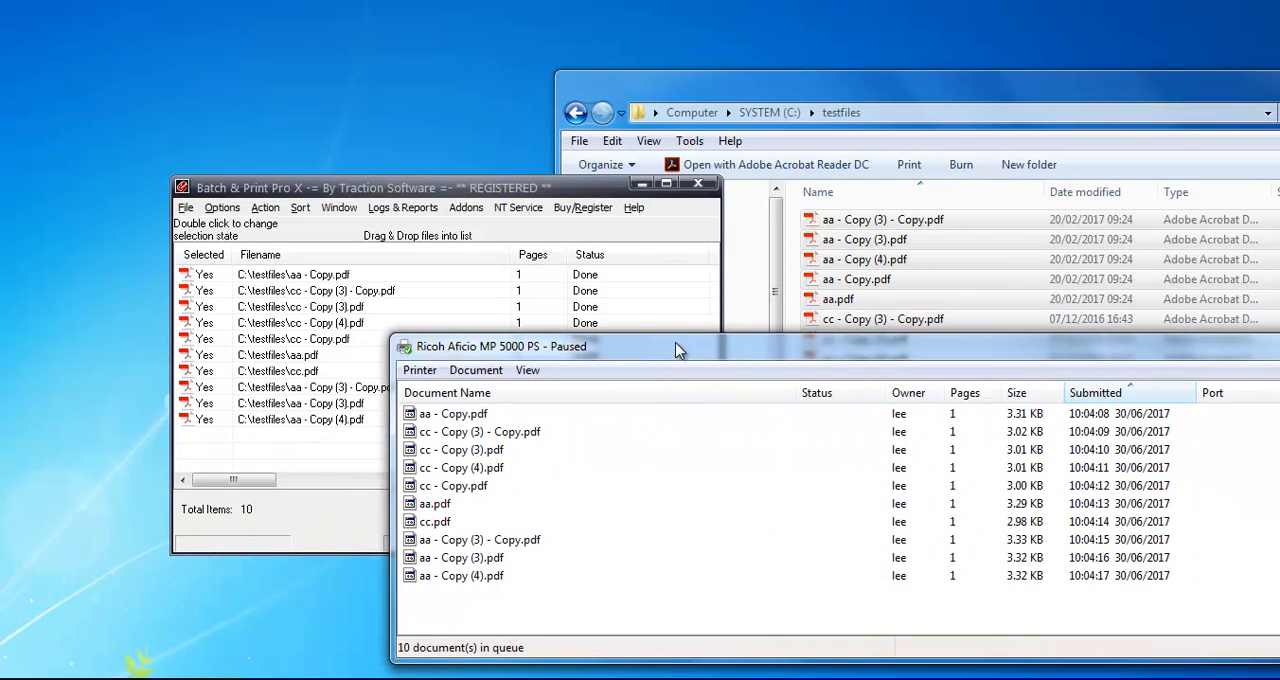
{"action": "left_click_drag", "start_coordinate": [680, 346], "coordinate": [756, 210]}
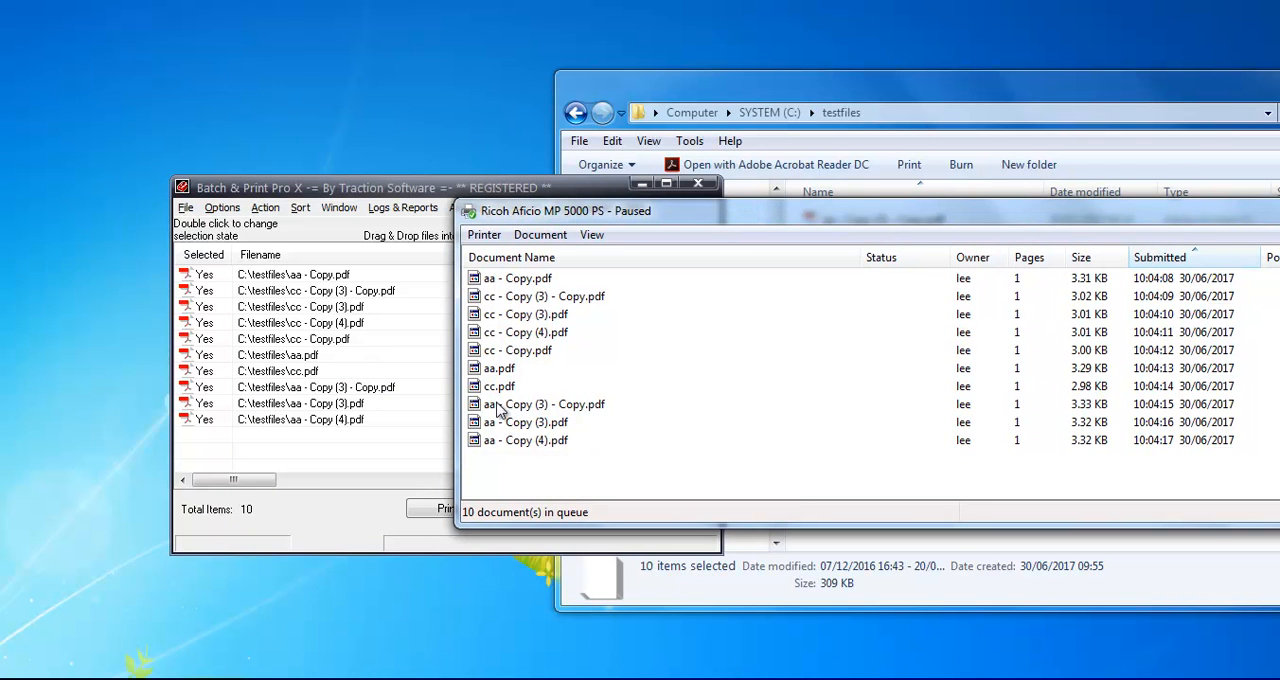
{"action": "mouse_move", "coordinate": [560, 460]}
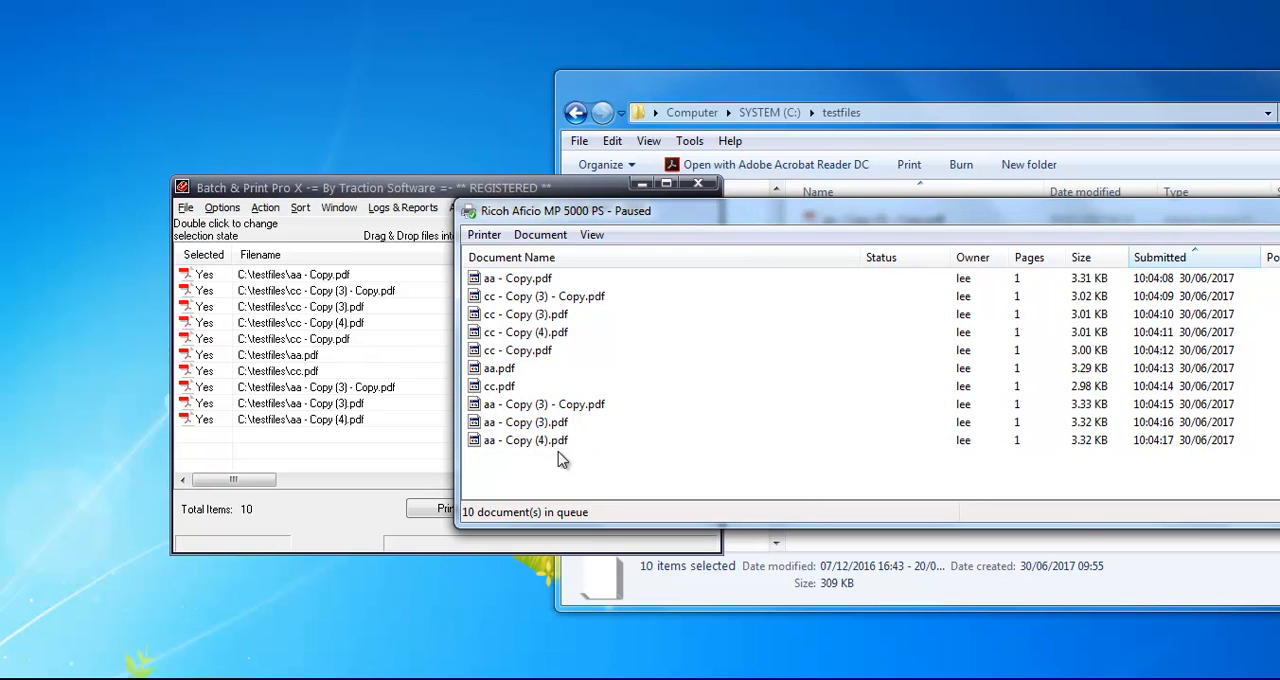
{"action": "mouse_move", "coordinate": [340, 240]}
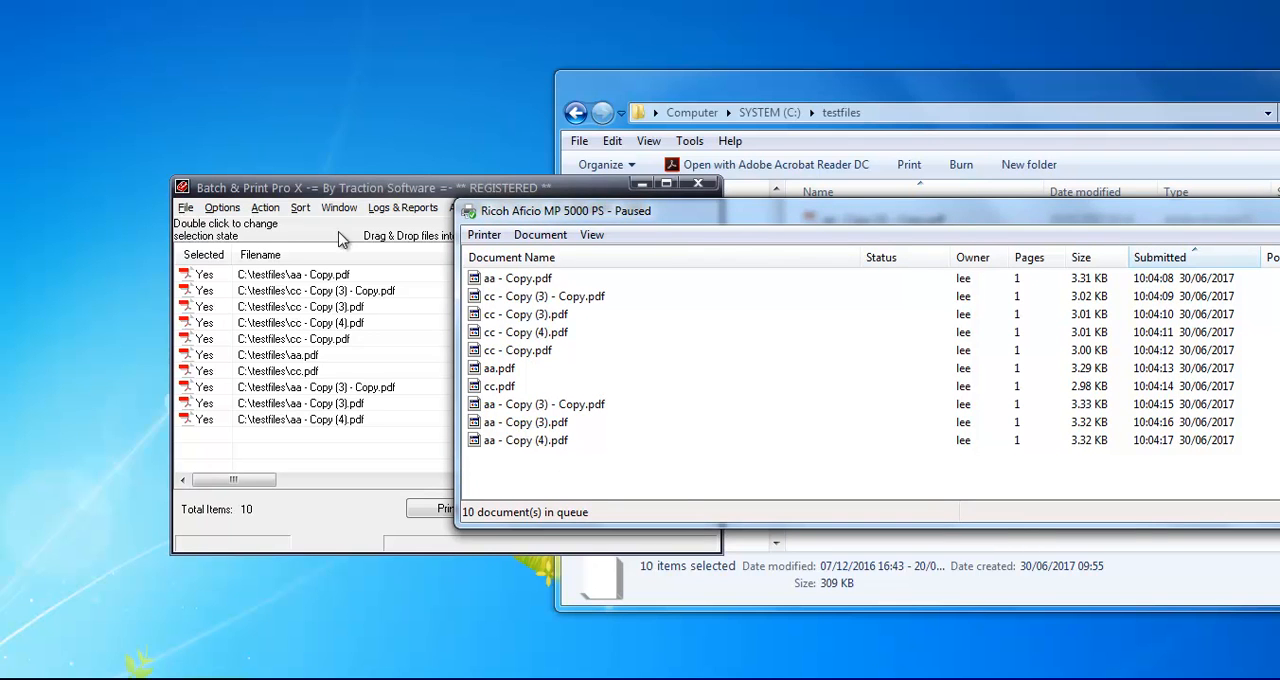